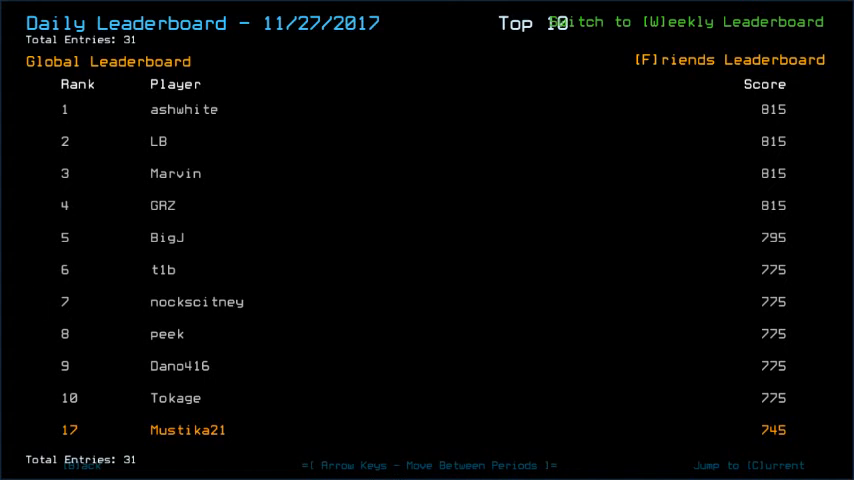
pyautogui.moveTo(441, 80)
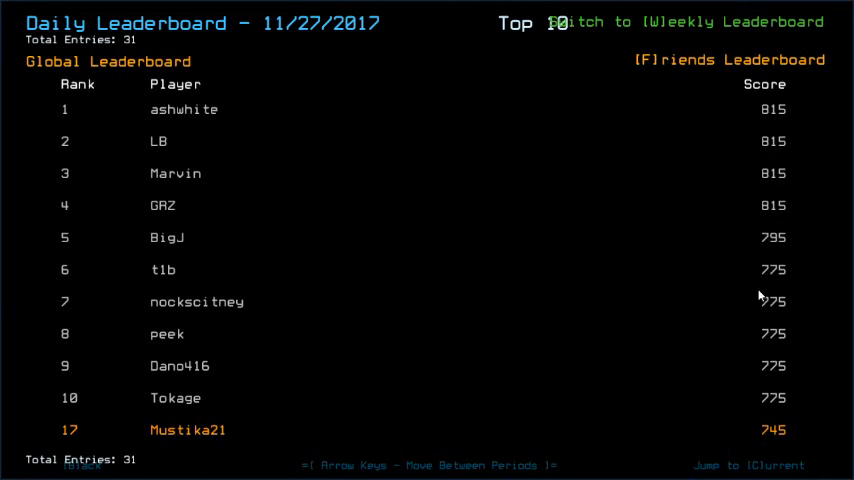
pyautogui.moveTo(775, 371)
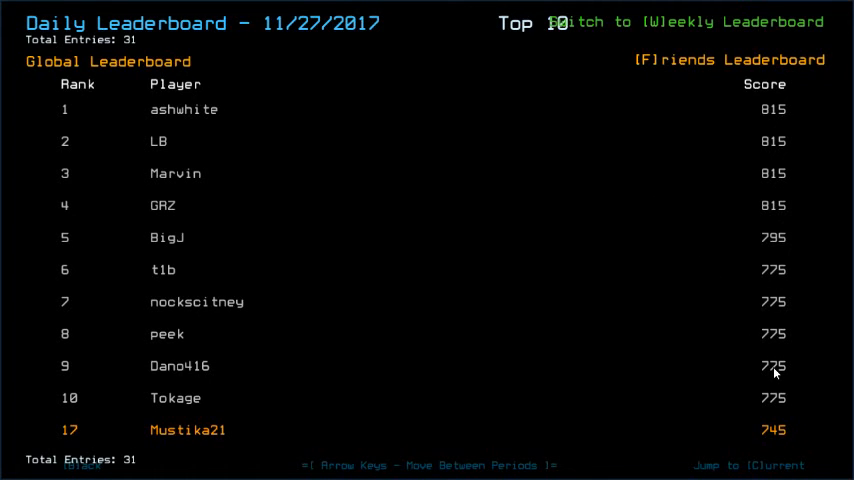
pyautogui.moveTo(667, 315)
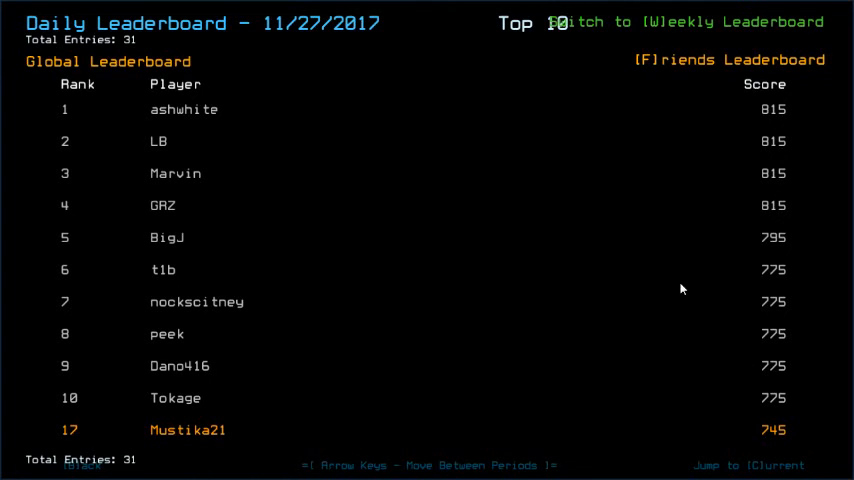
pyautogui.moveTo(796, 107)
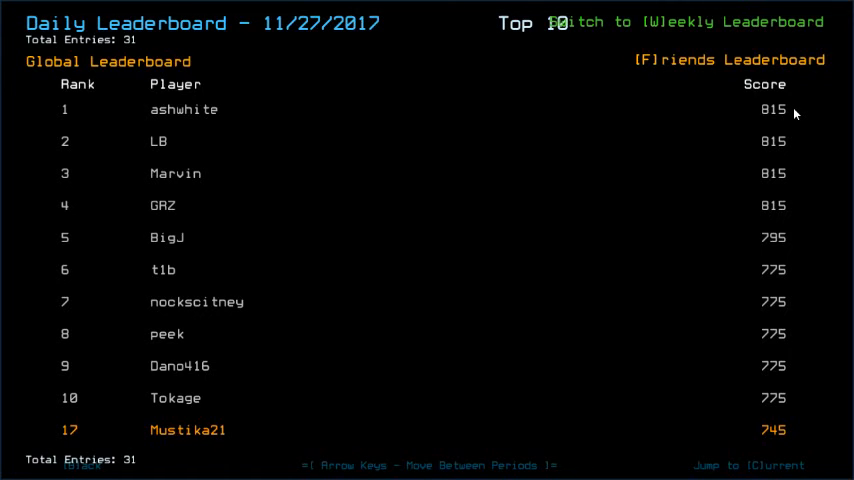
pyautogui.moveTo(183, 131)
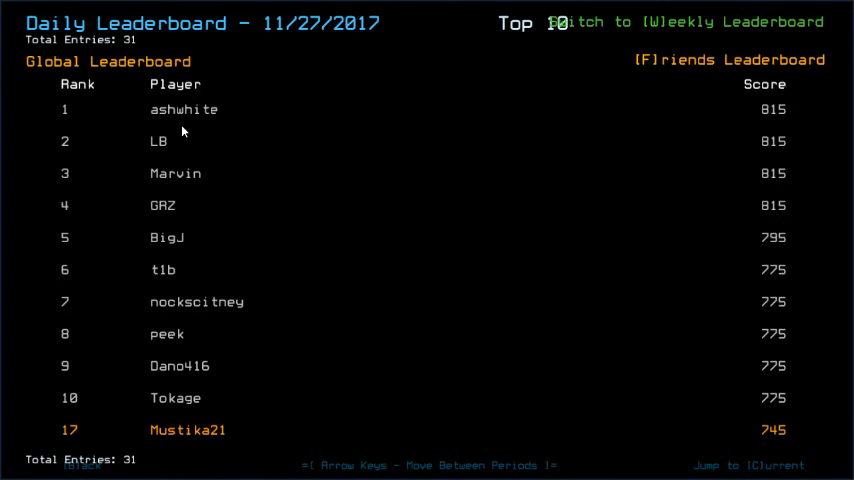
pyautogui.moveTo(280, 131)
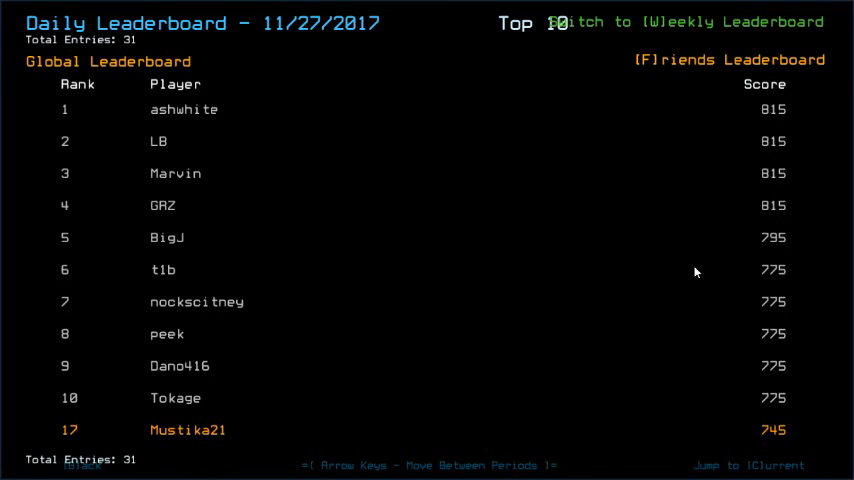
pyautogui.moveTo(805, 258)
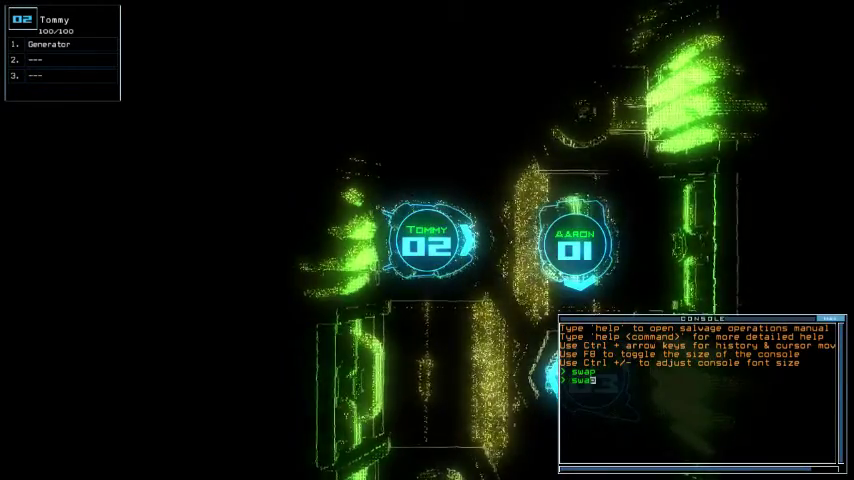
# Swap control to drone 01, Aaron, and begin the salvage.
pyautogui.write('swap 3')
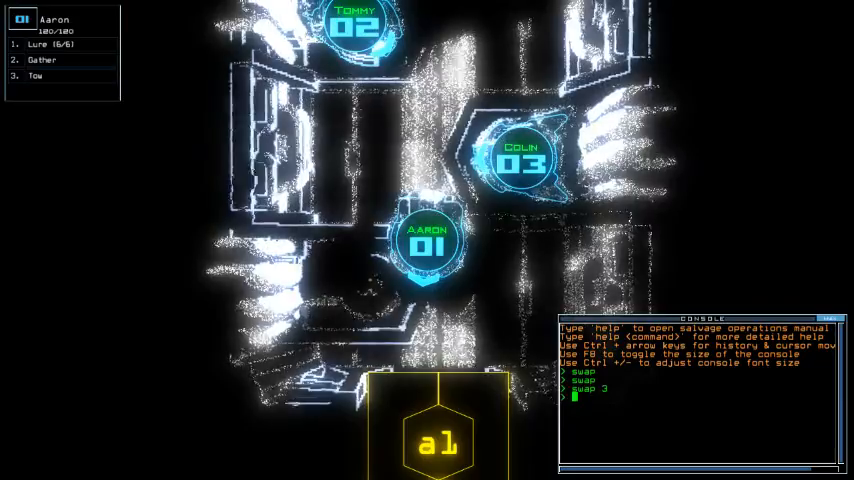
pyautogui.write('begin')
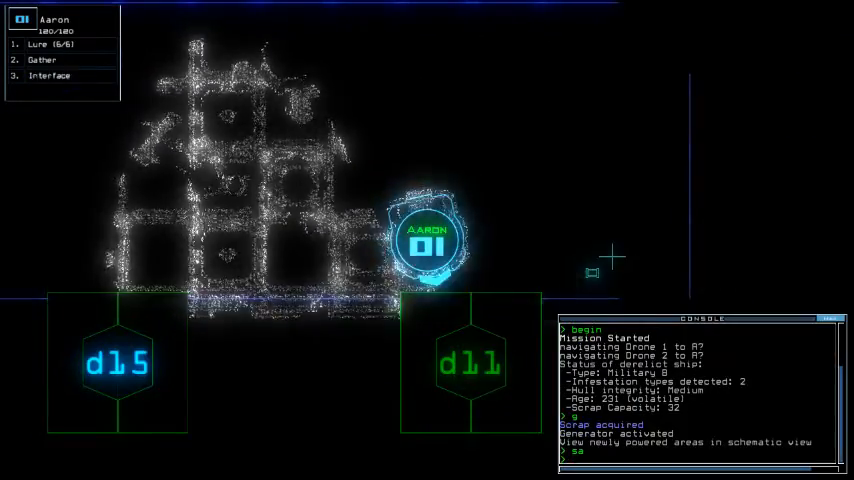
# Activate Aaron's interface at the connected port.
pyautogui.write('interface')
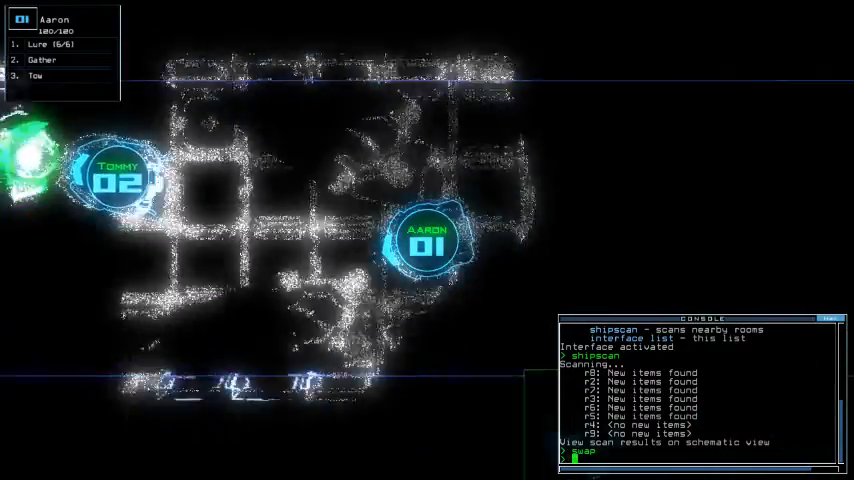
pyautogui.press('Escape')
pyautogui.write('begin')
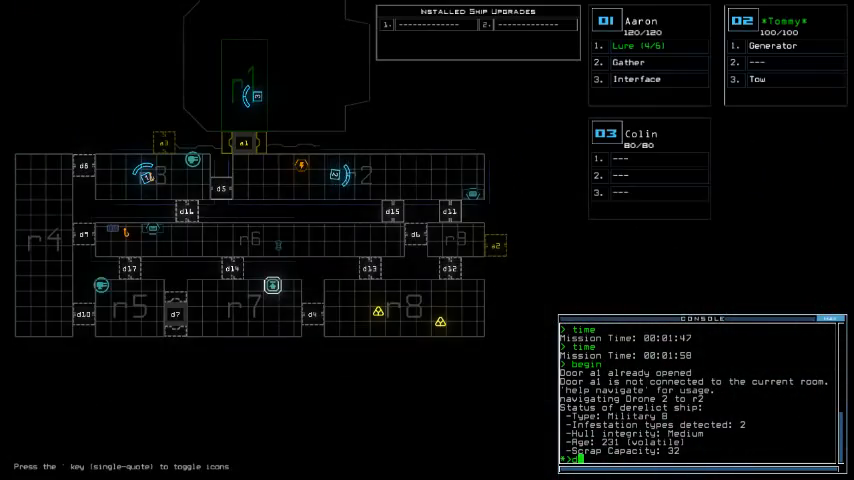
# Dock the drones at airlock a3.
pyautogui.write('dock a3')
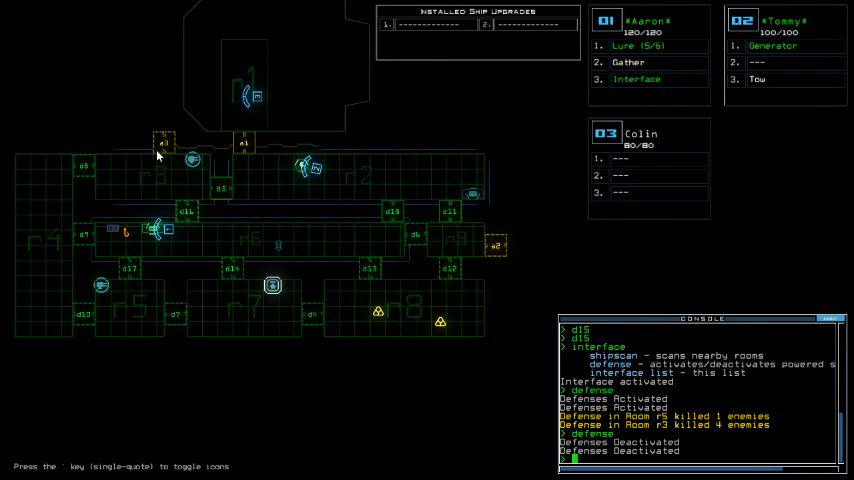
pyautogui.moveTo(137, 109)
pyautogui.write('a1')
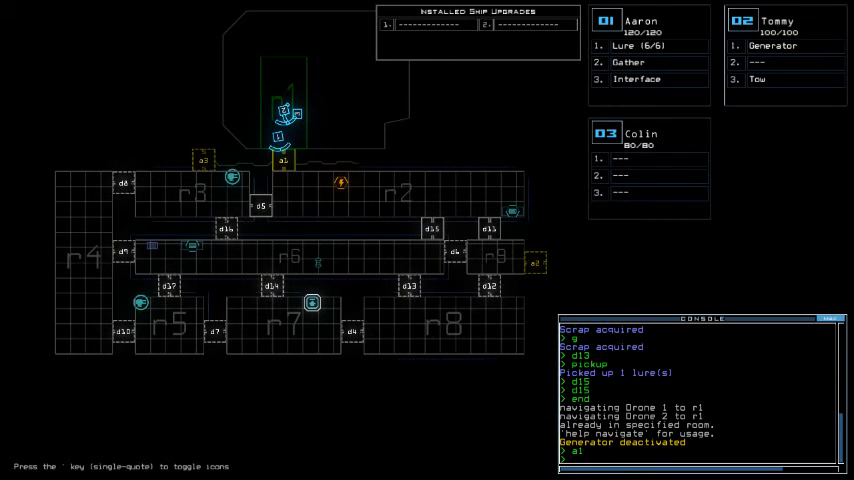
pyautogui.moveTo(503, 234)
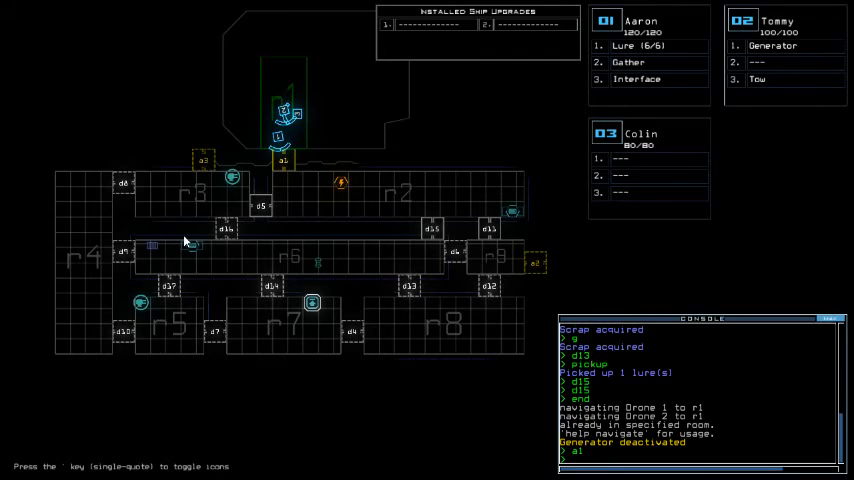
pyautogui.moveTo(308, 221)
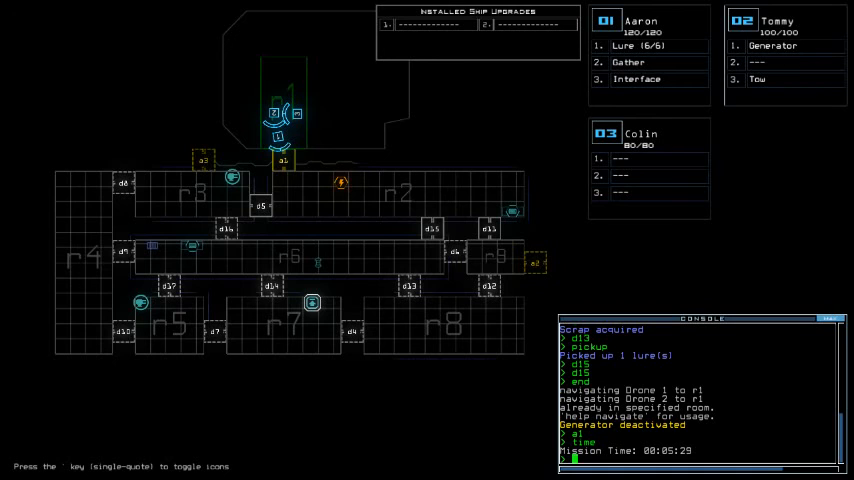
# Query the mission time five times until it shows 00:05:57.
pyautogui.write('time')
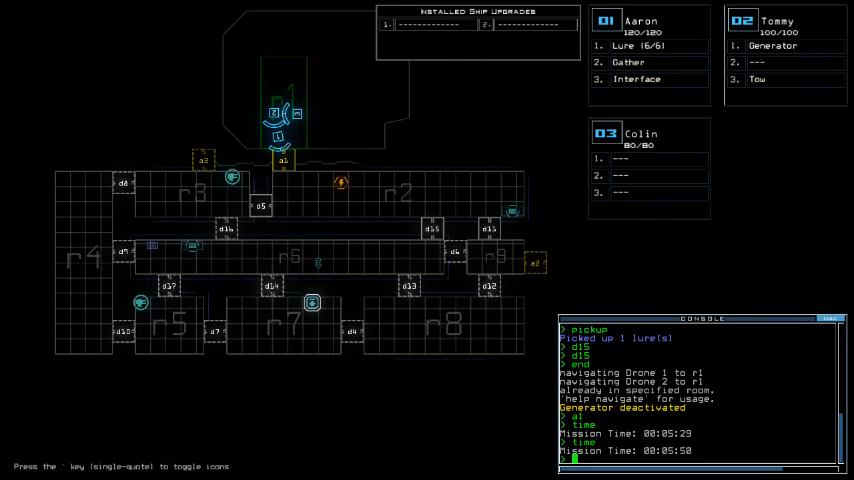
pyautogui.write('time')
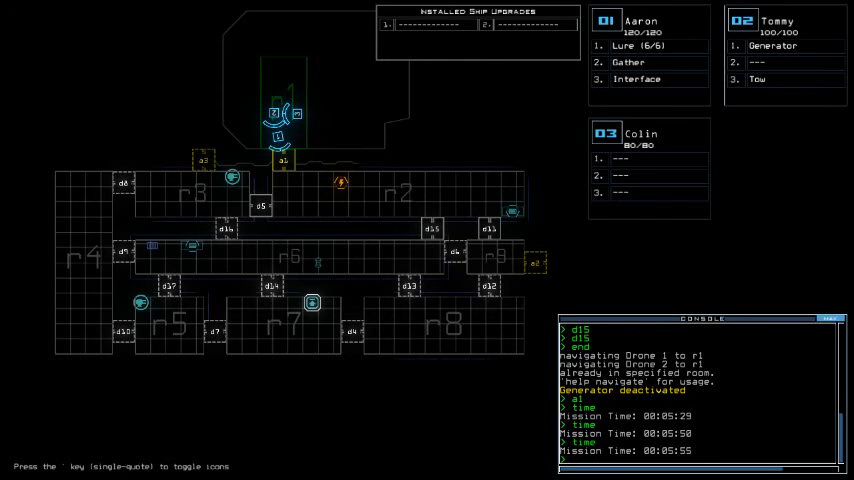
pyautogui.write('time')
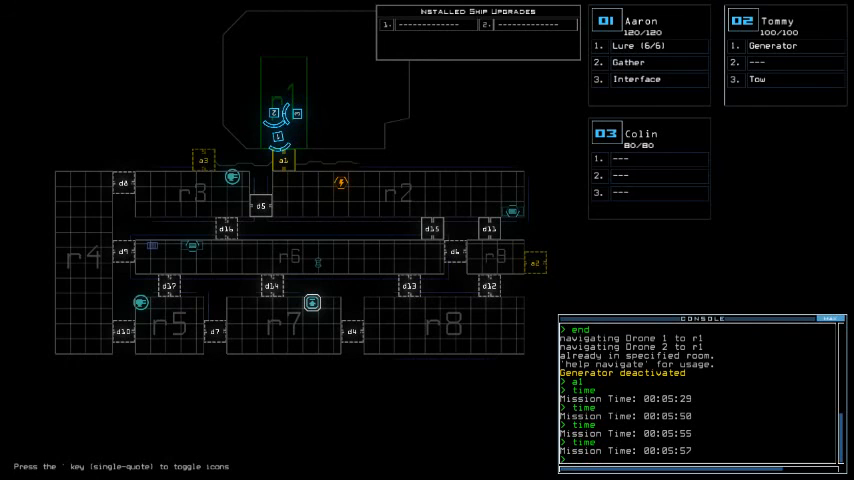
pyautogui.write('time')
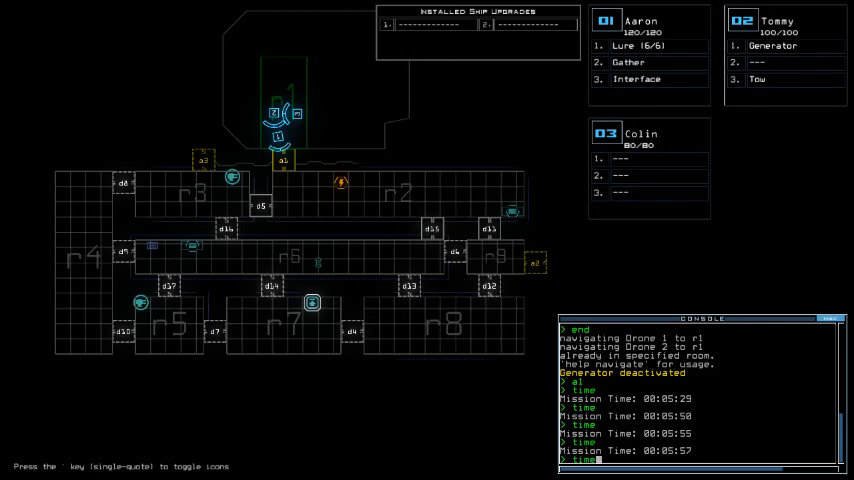
pyautogui.write('time')
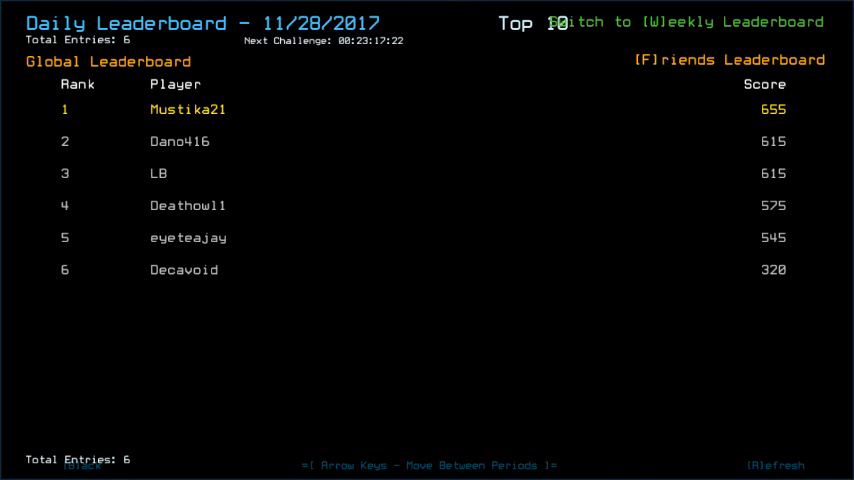
pyautogui.press('Left')
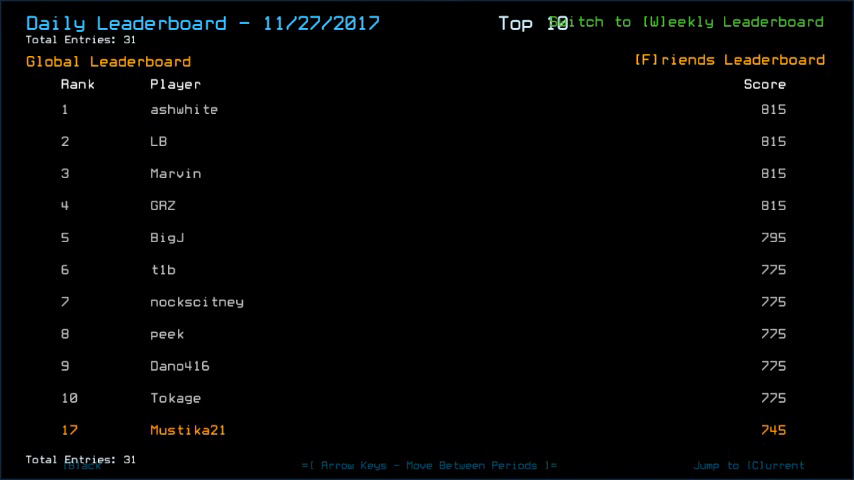
pyautogui.press('Right')
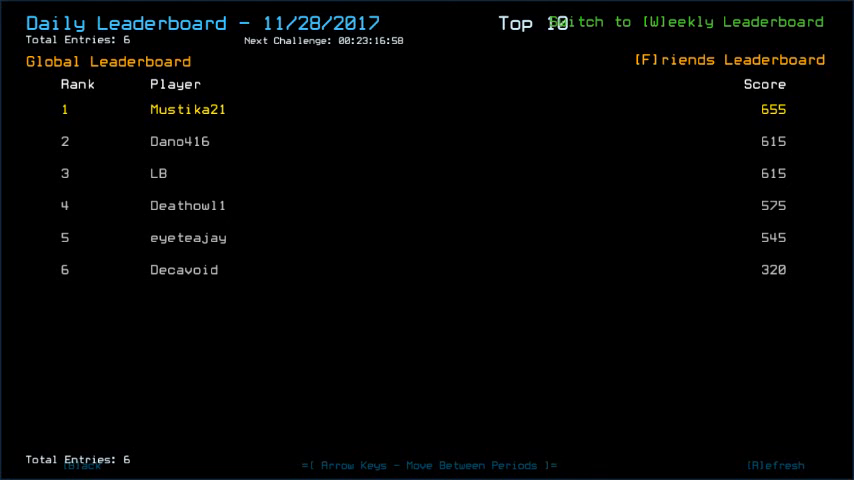
pyautogui.moveTo(447, 103)
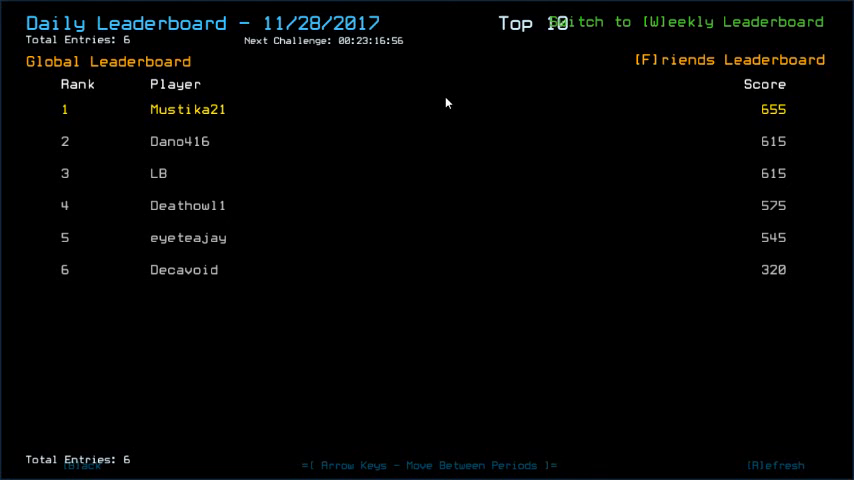